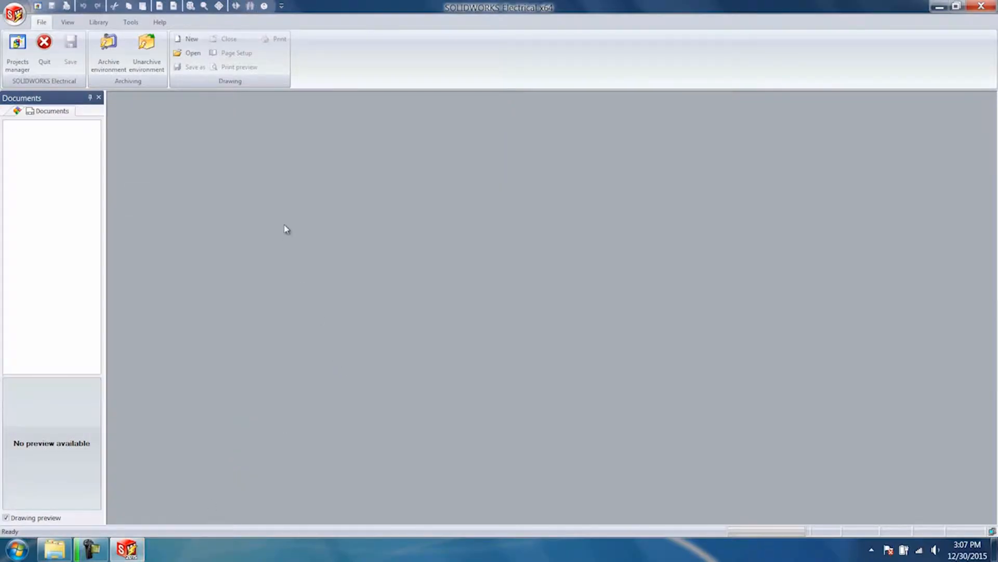
mouse_move(241, 208)
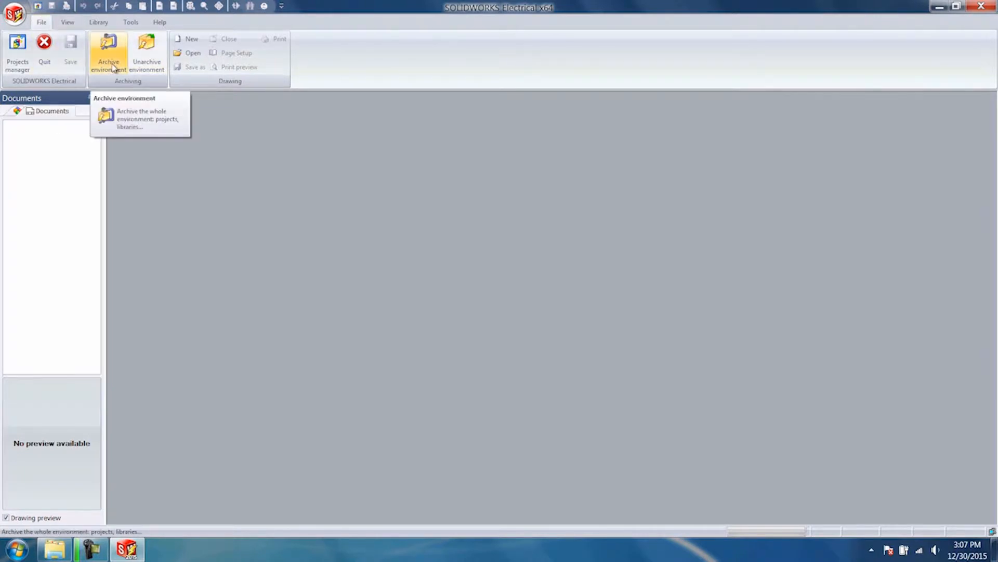
Step: Start Archive environment and choose All objects as the archive scope
left_click(108, 51)
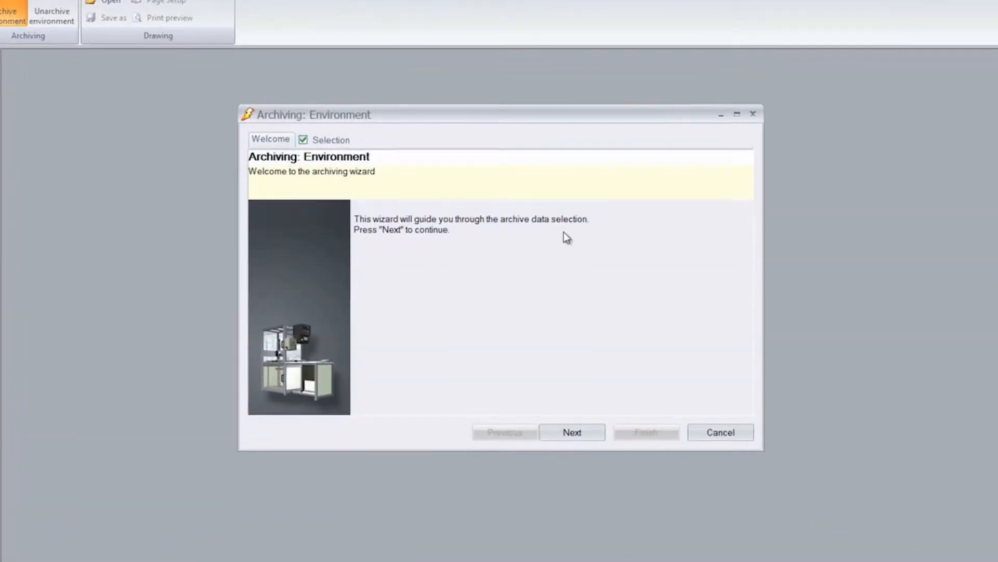
mouse_move(568, 277)
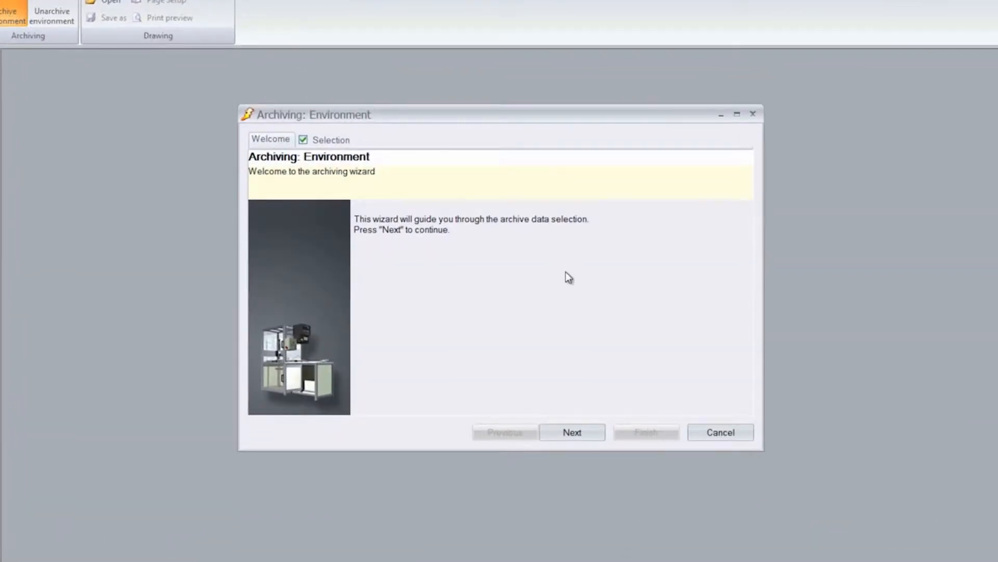
left_click(571, 431)
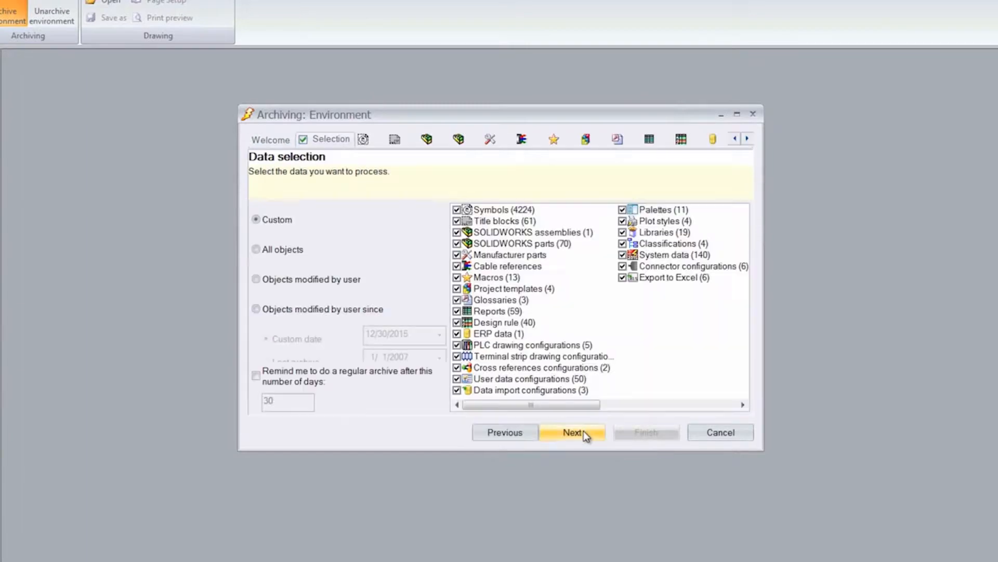
mouse_move(322, 249)
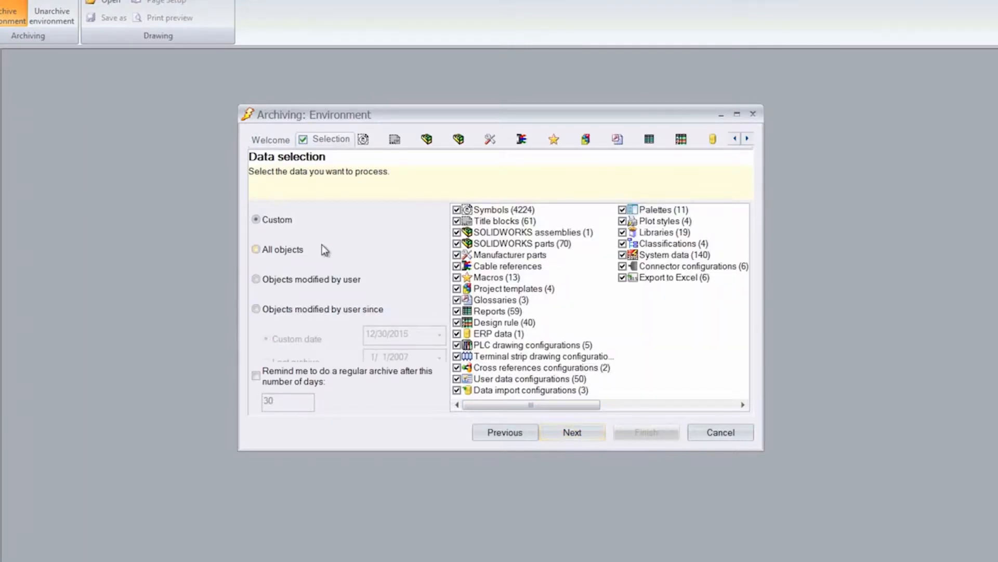
mouse_move(290, 235)
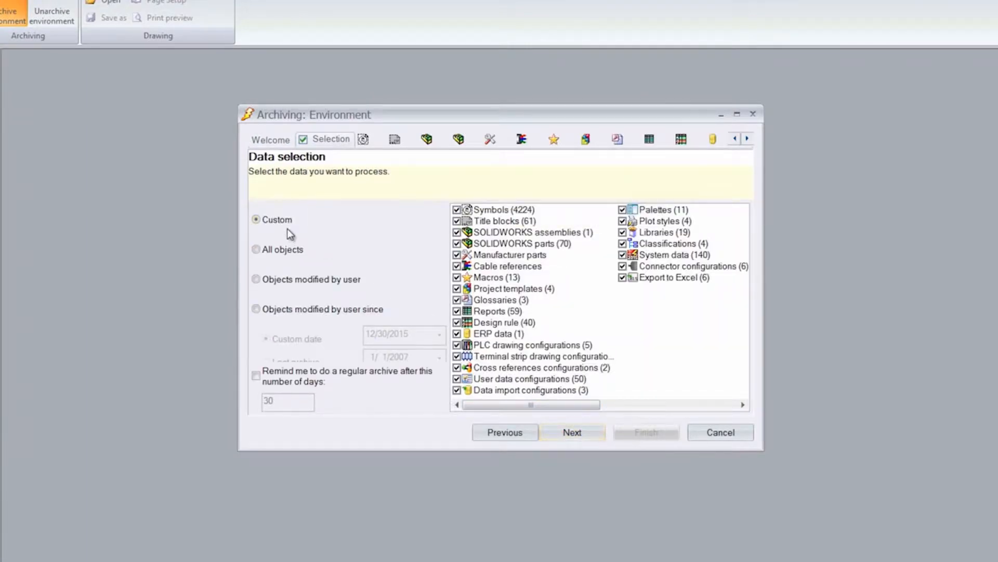
mouse_move(315, 278)
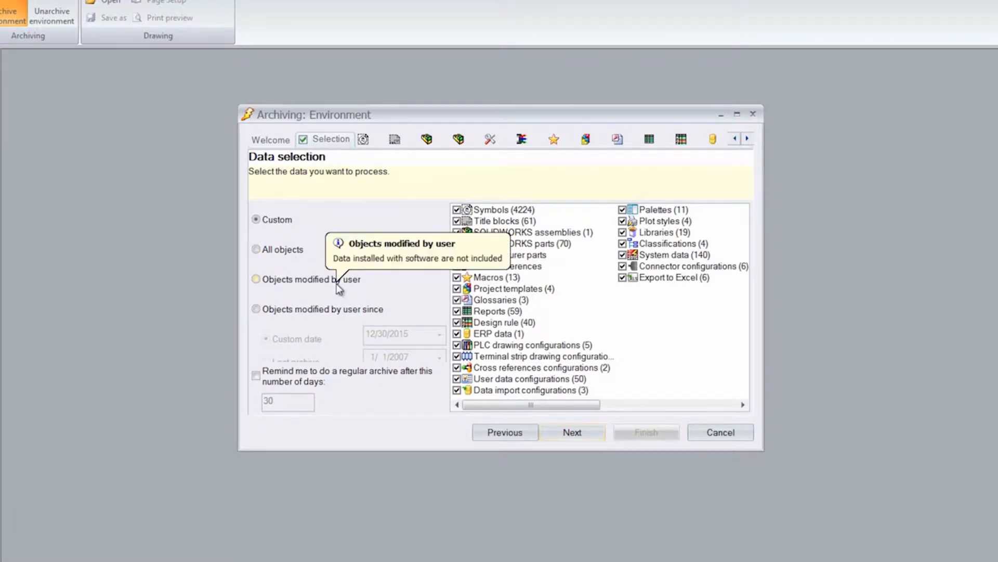
mouse_move(330, 279)
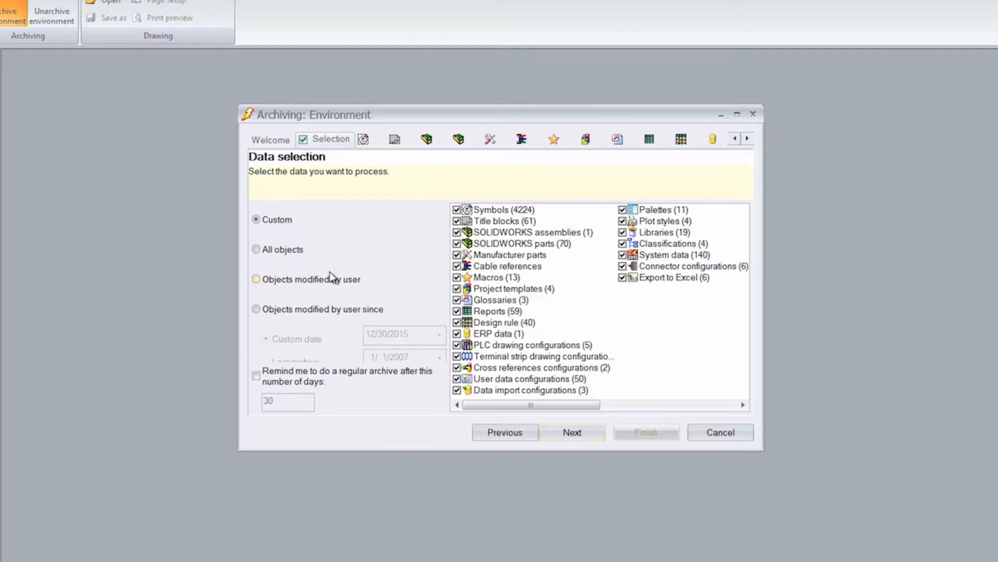
left_click(255, 249)
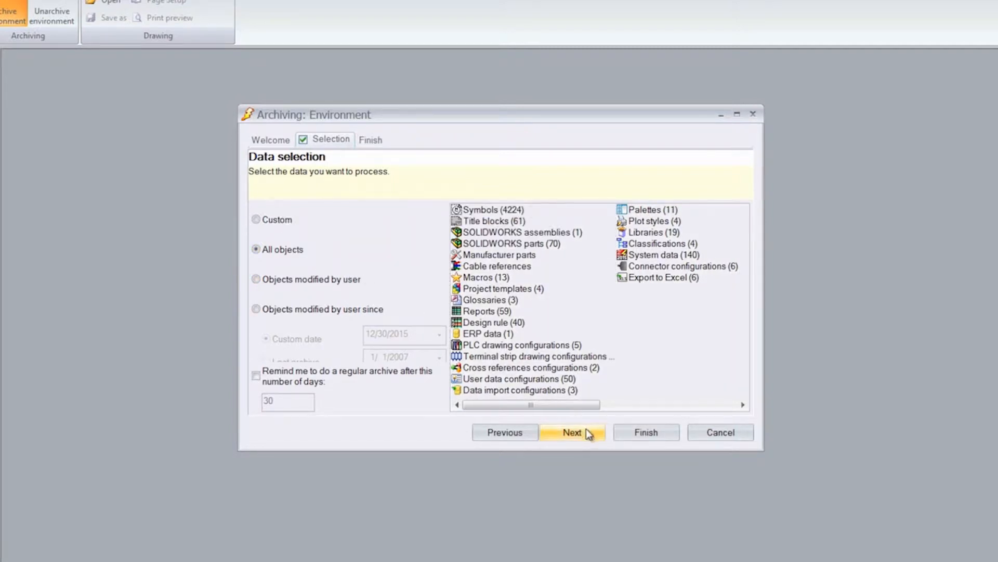
left_click(571, 432)
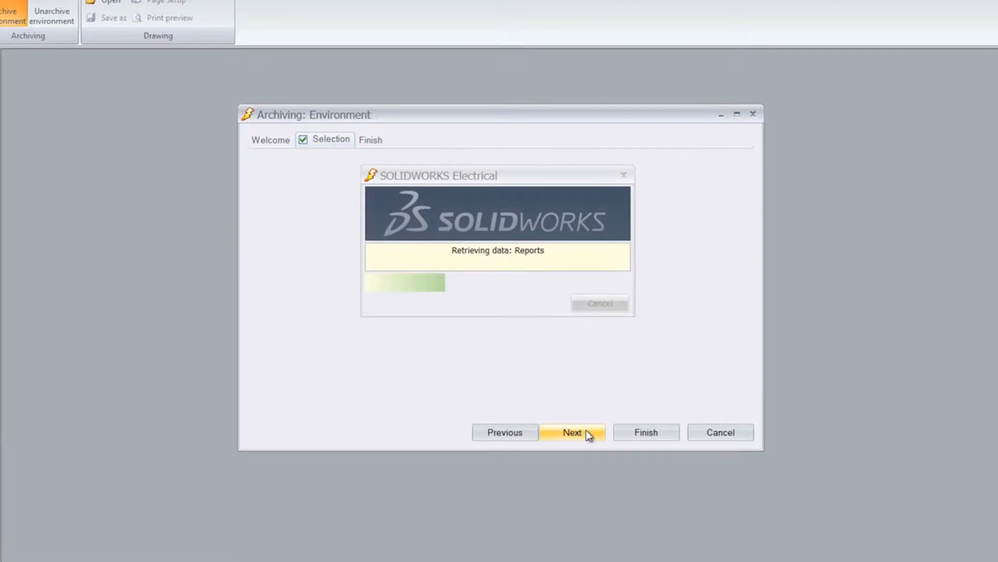
Step: Finish the wizard and save Environment_2015_12_30.tewzip to the Desktop
left_click(570, 431)
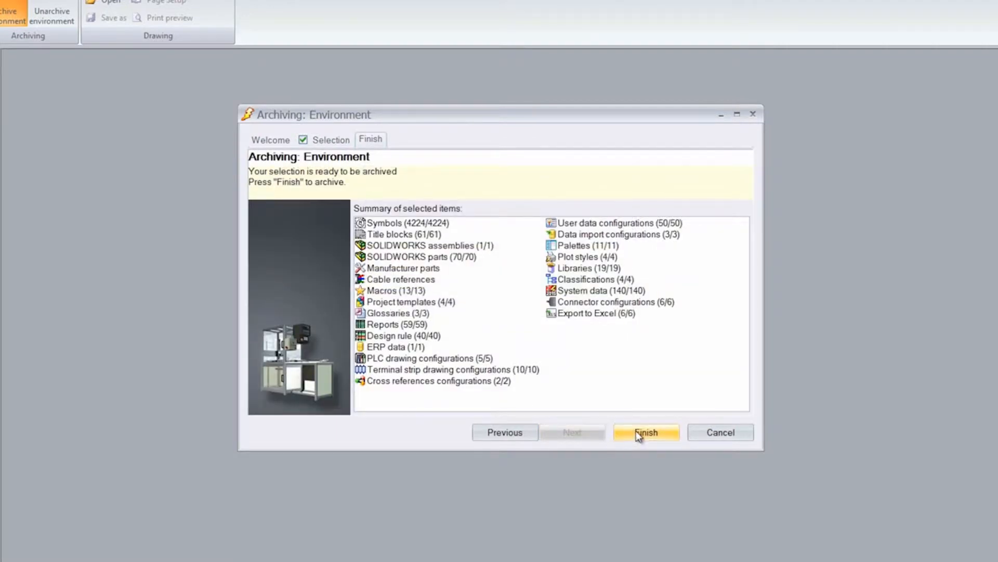
left_click(645, 432)
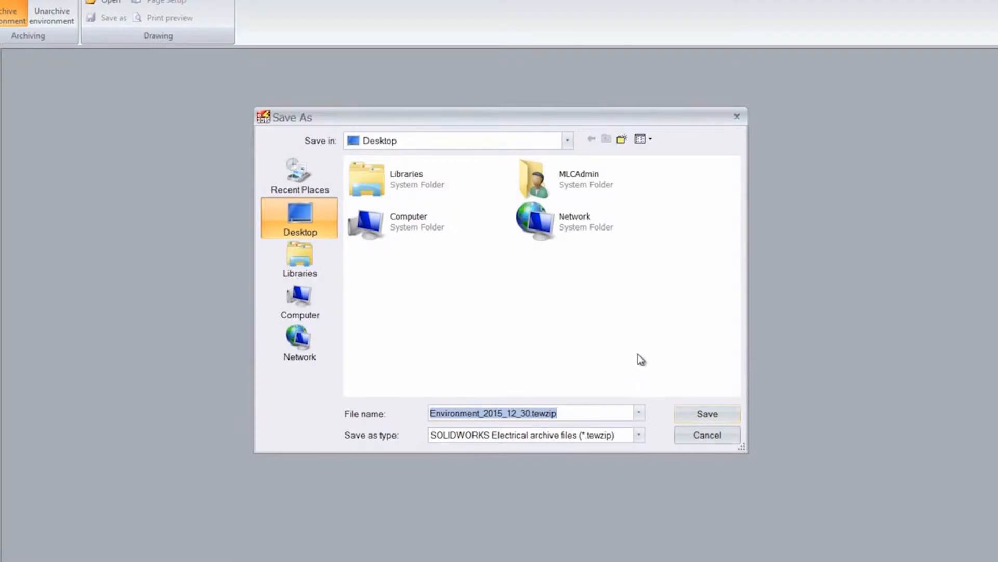
mouse_move(307, 235)
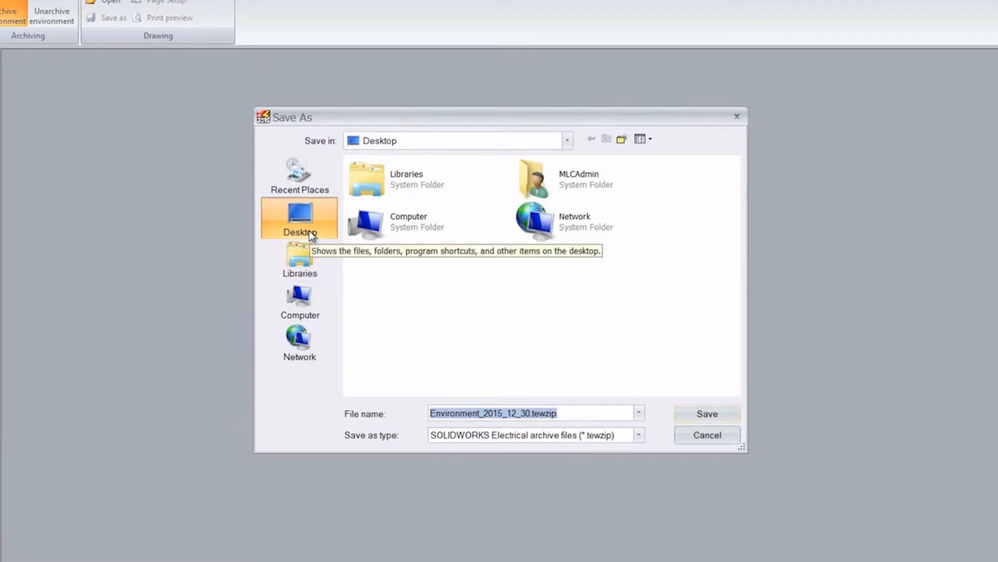
mouse_move(706, 414)
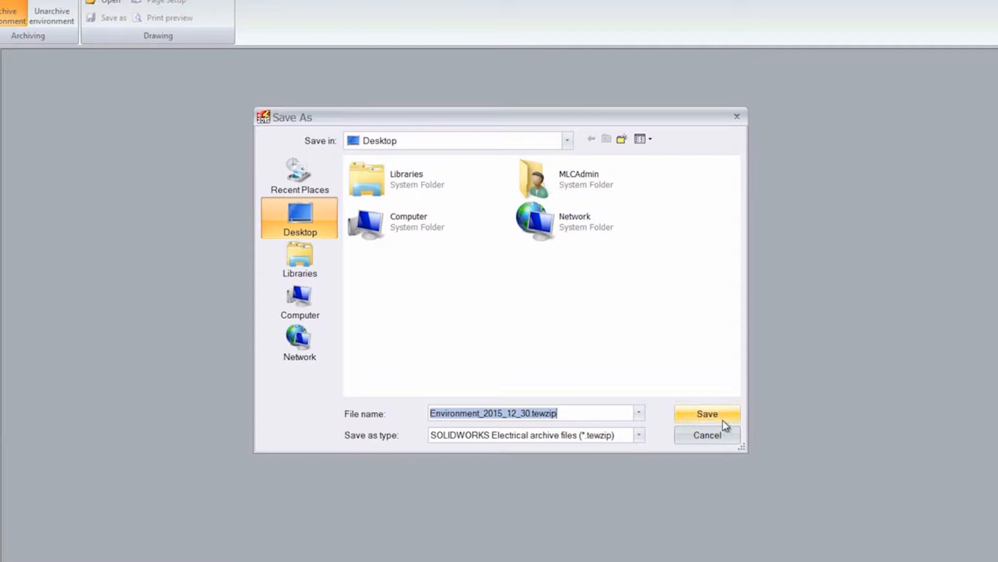
left_click(706, 413)
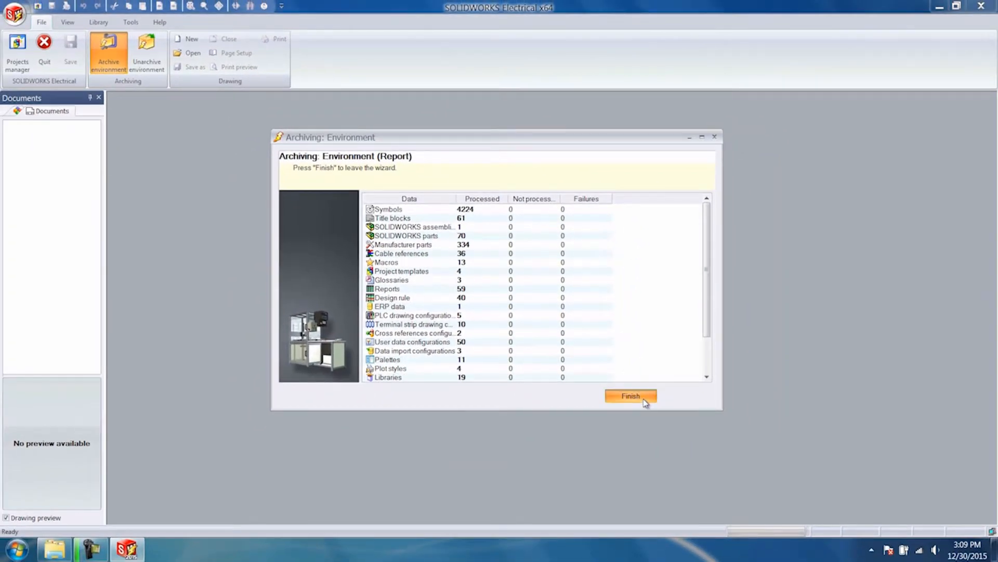
Step: Close the archive report and accept opening the folder containing the archive
left_click(630, 395)
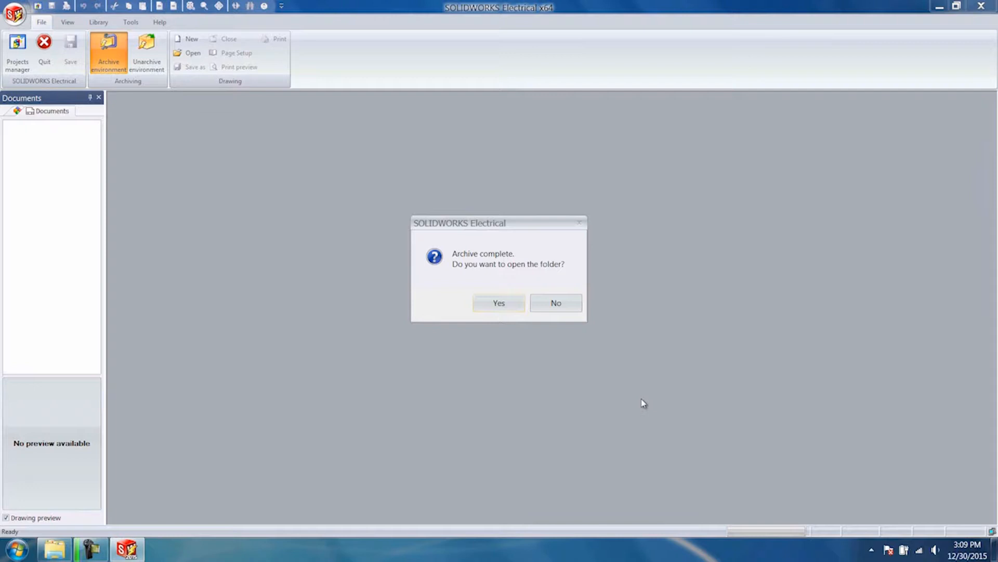
left_click(498, 303)
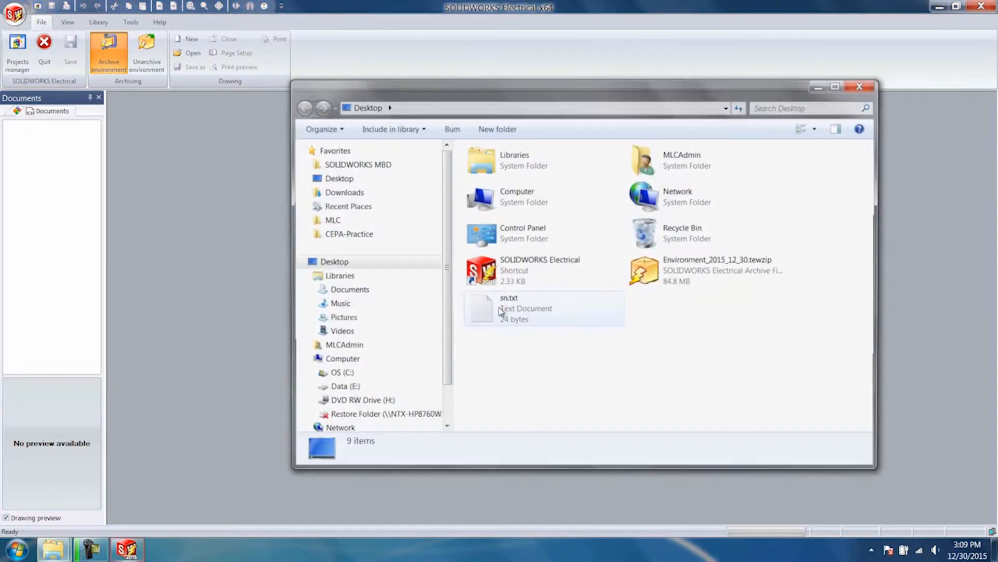
Step: Confirm Environment_2015_12_30.tewzip (84.8 MB) on the Desktop and close Explorer
left_click(707, 271)
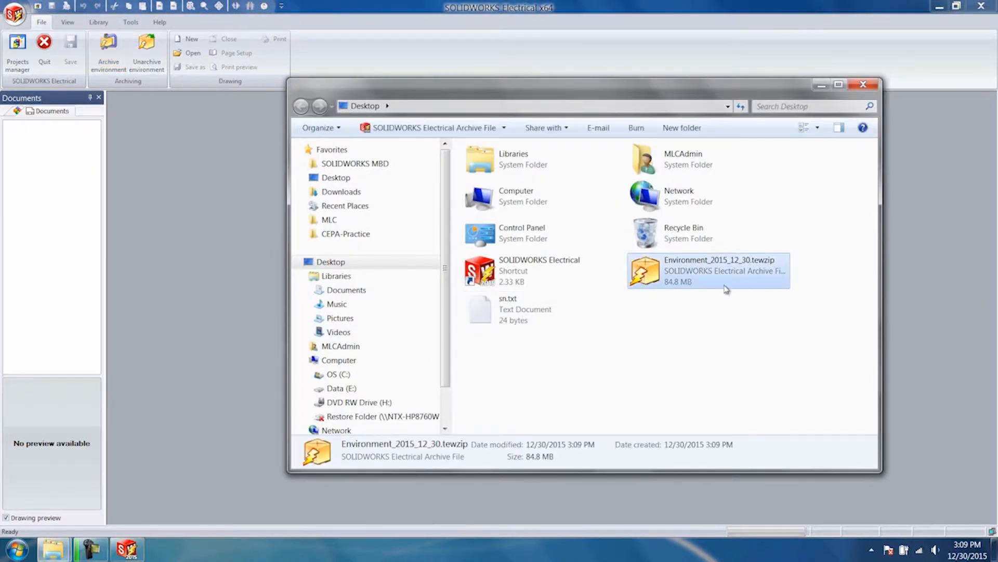
mouse_move(697, 300)
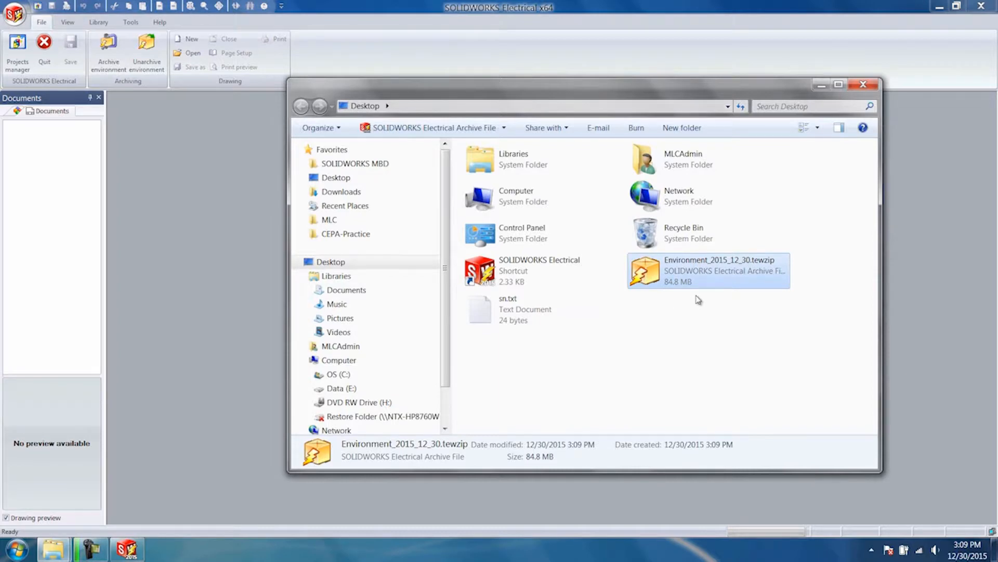
mouse_move(702, 297)
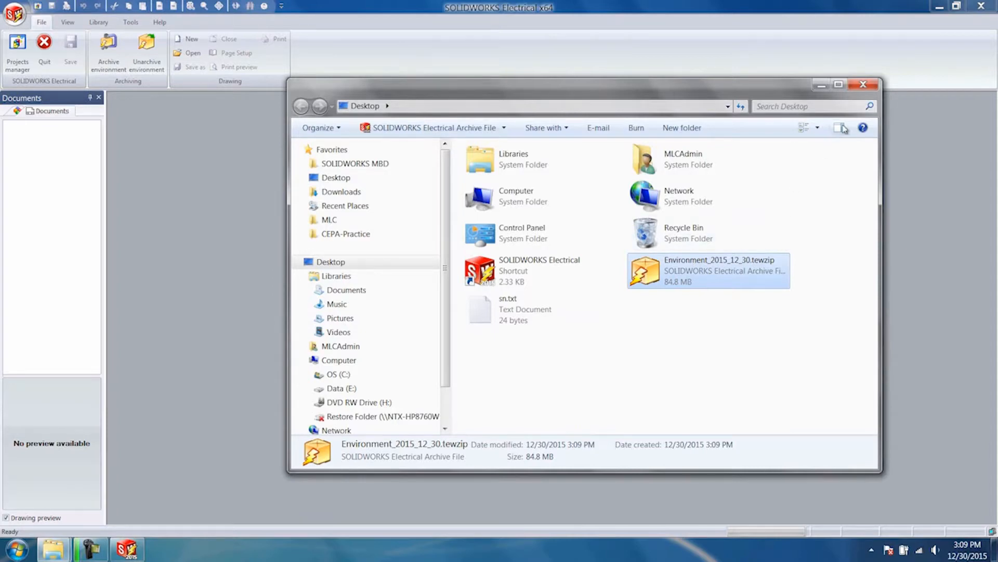
left_click(863, 84)
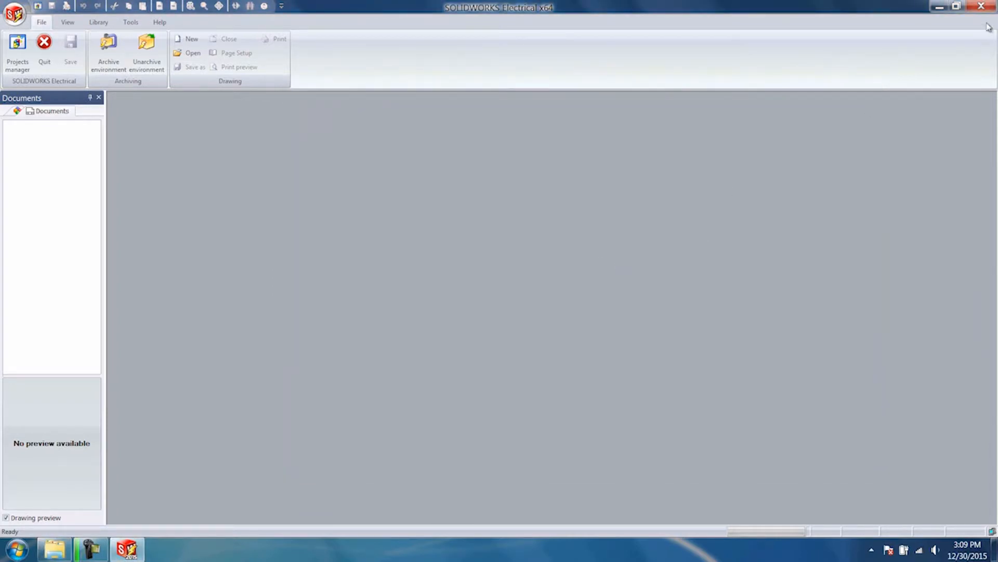
Step: Quit Electrical and run setup.exe from the SOLIDWORKS 2016 x64 SP01 folder as administrator
left_click(982, 6)
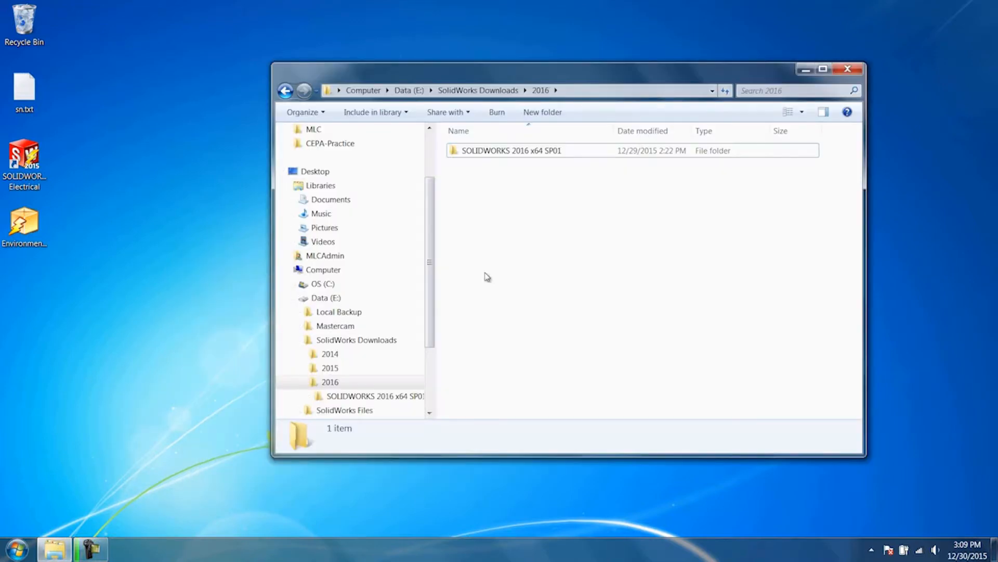
mouse_move(528, 161)
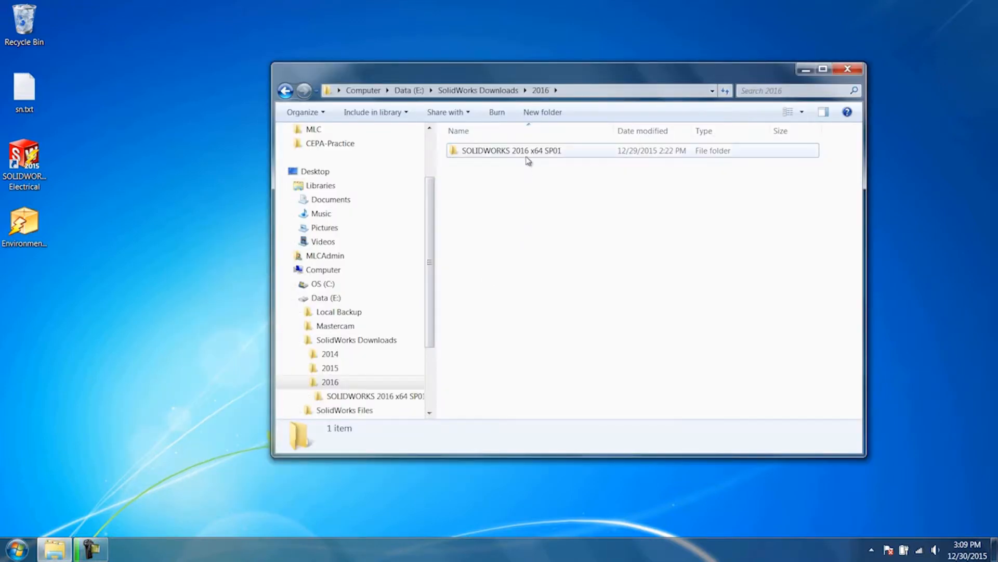
mouse_move(558, 162)
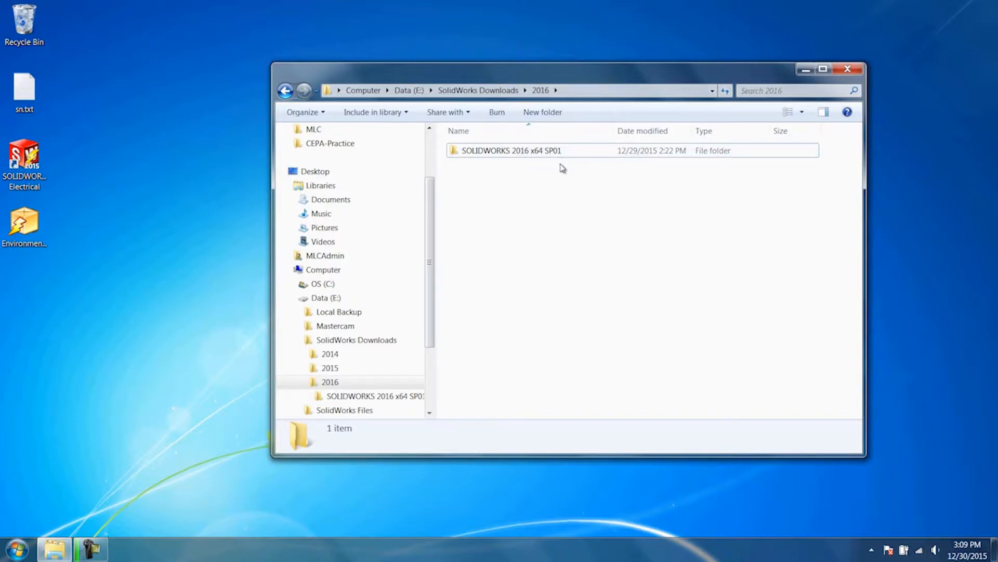
mouse_move(549, 168)
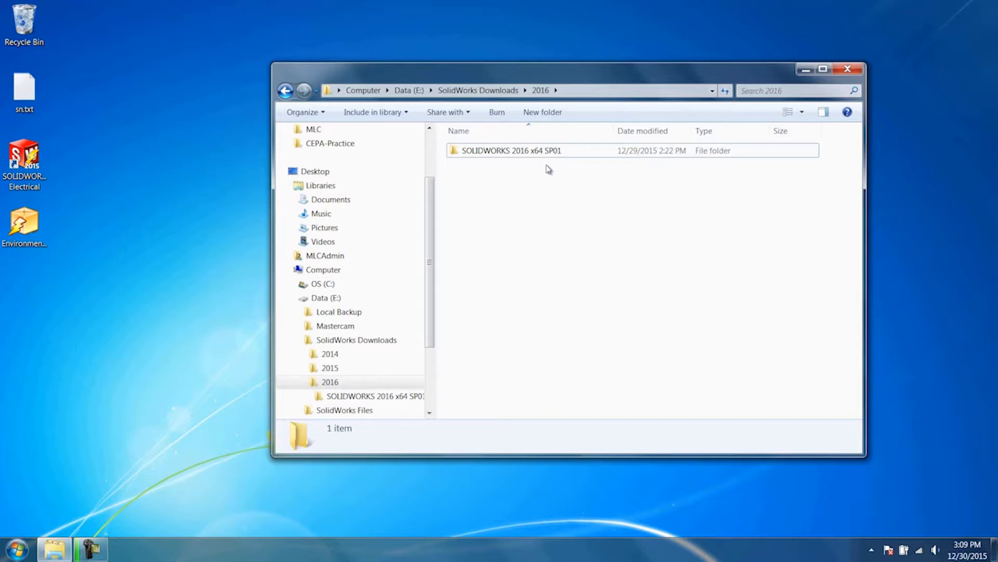
left_click(510, 151)
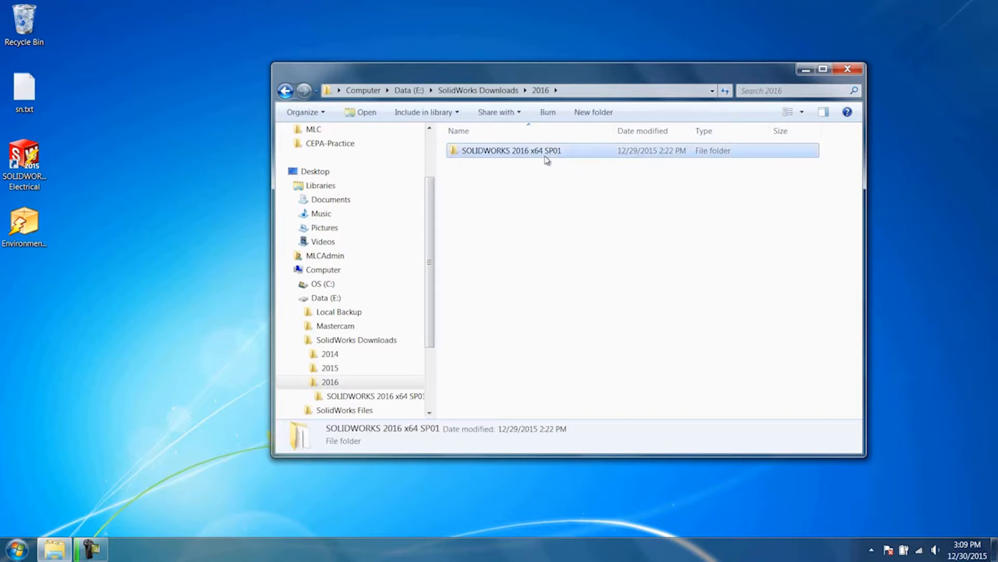
double_click(510, 150)
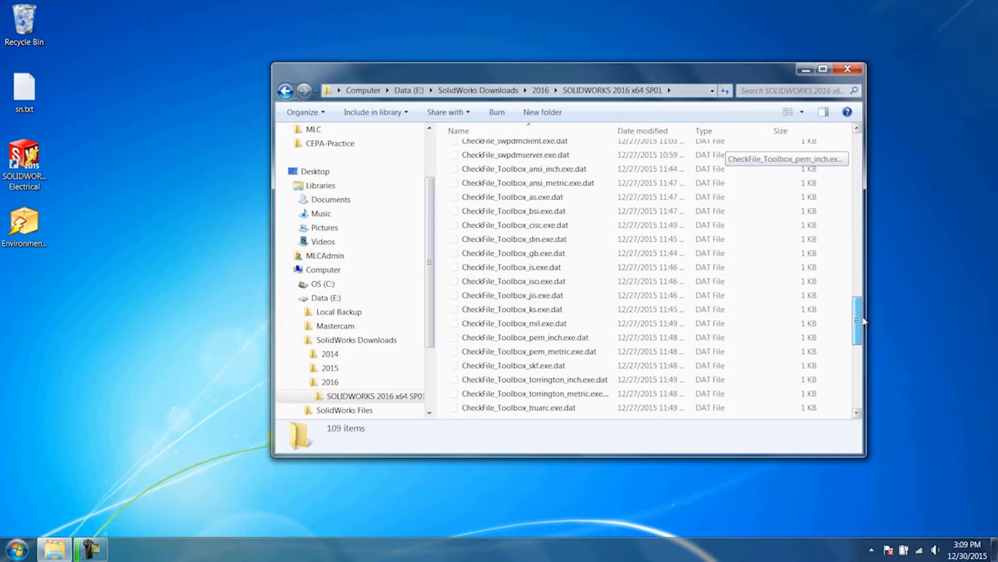
scroll("down", 3)
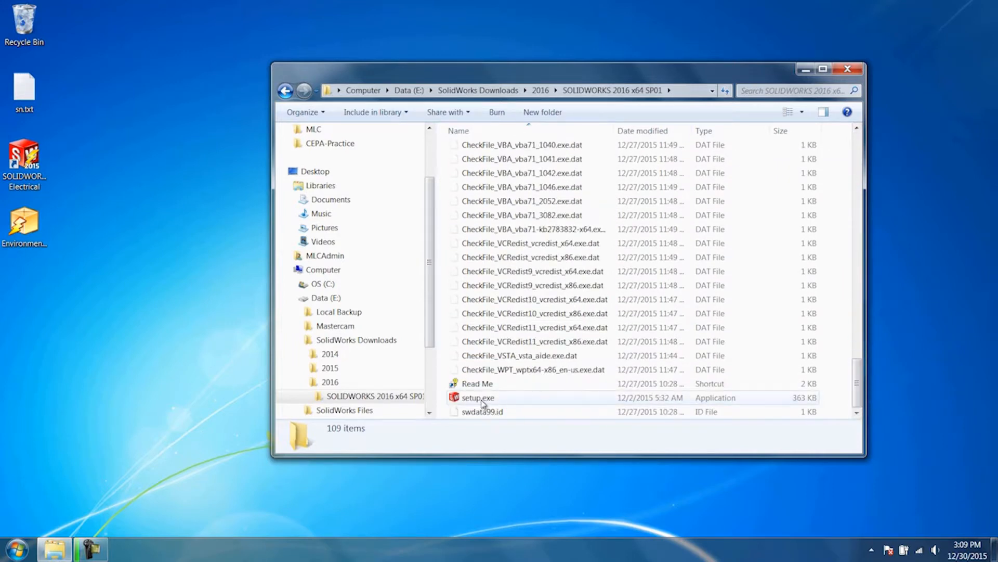
right_click(477, 397)
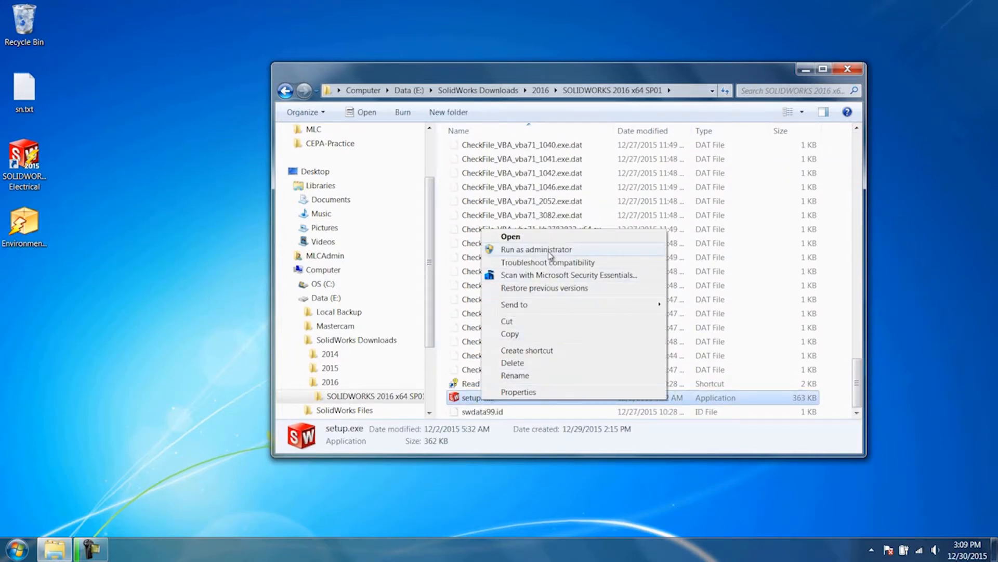
left_click(536, 249)
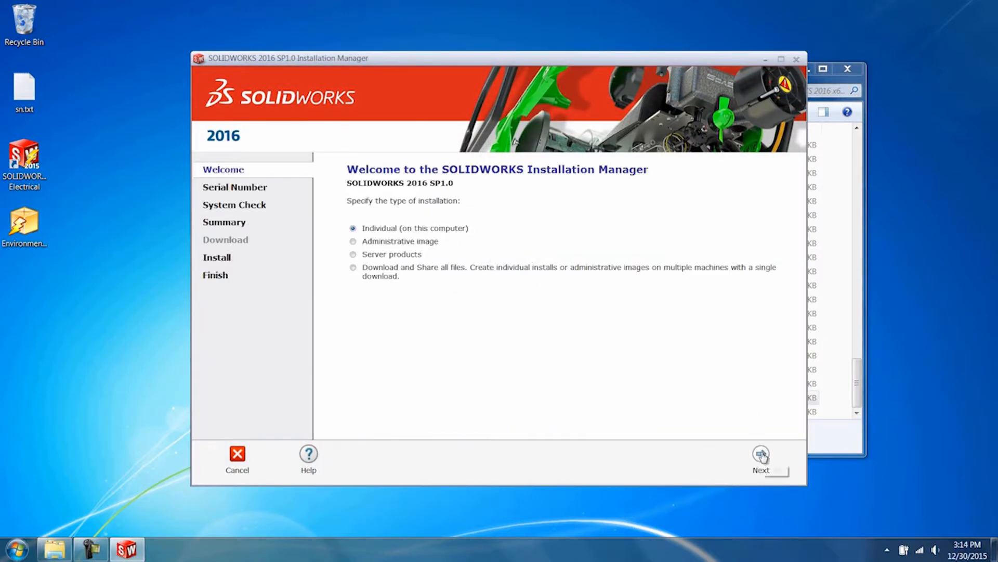
Step: Continue past Welcome, Serial Number and warnings, then choose Upgrade SOLIDWORKS 2015
left_click(761, 456)
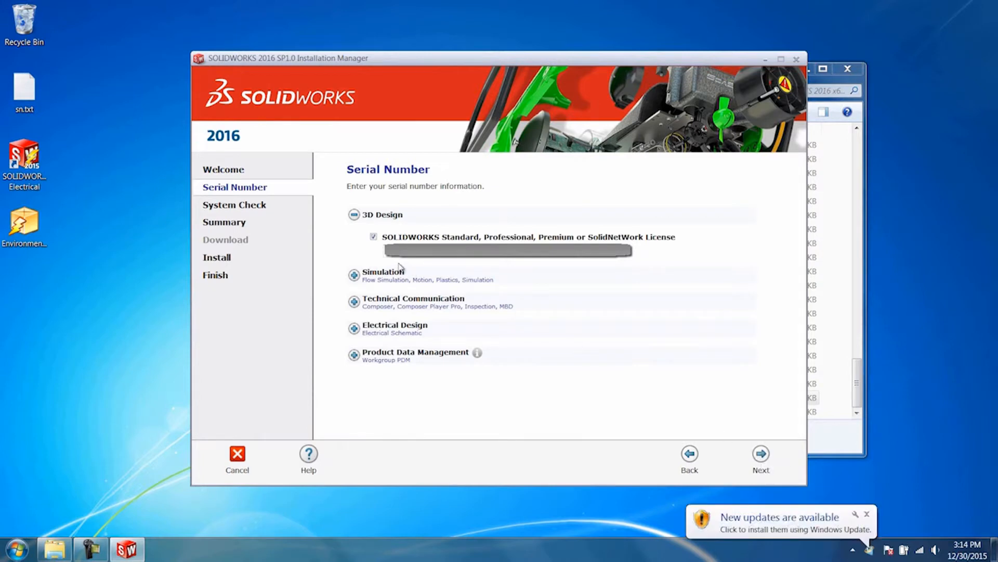
mouse_move(760, 454)
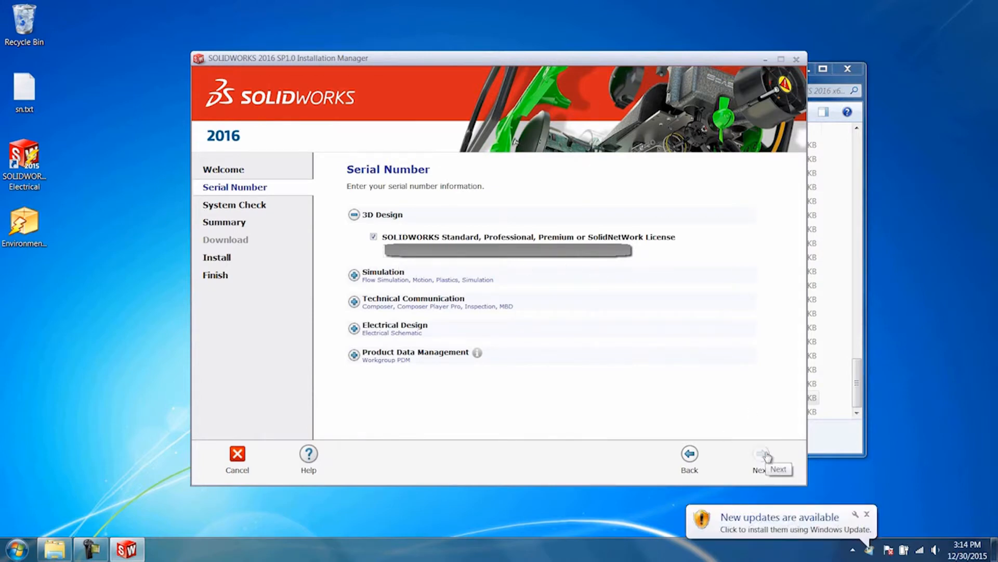
left_click(761, 455)
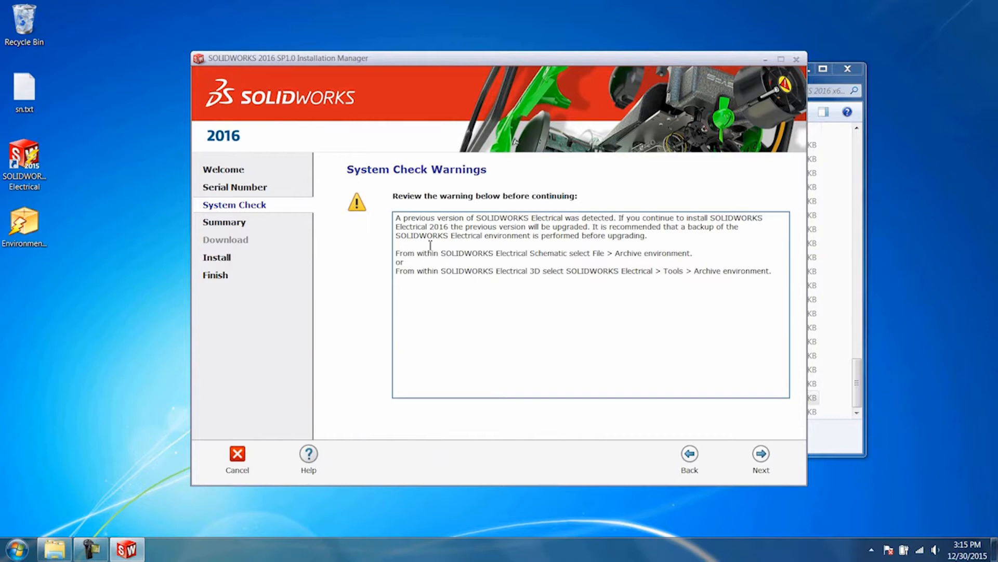
mouse_move(564, 320)
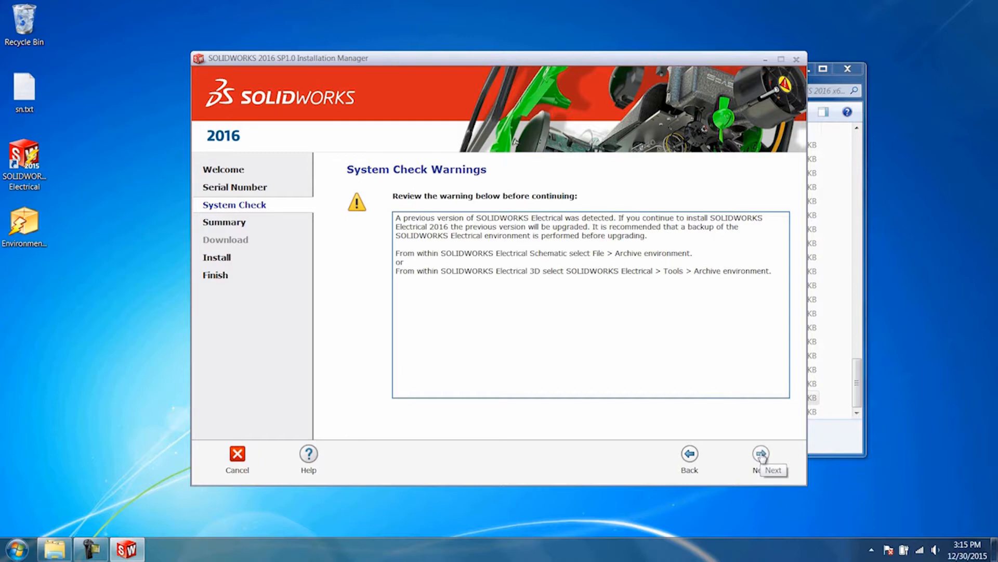
left_click(760, 454)
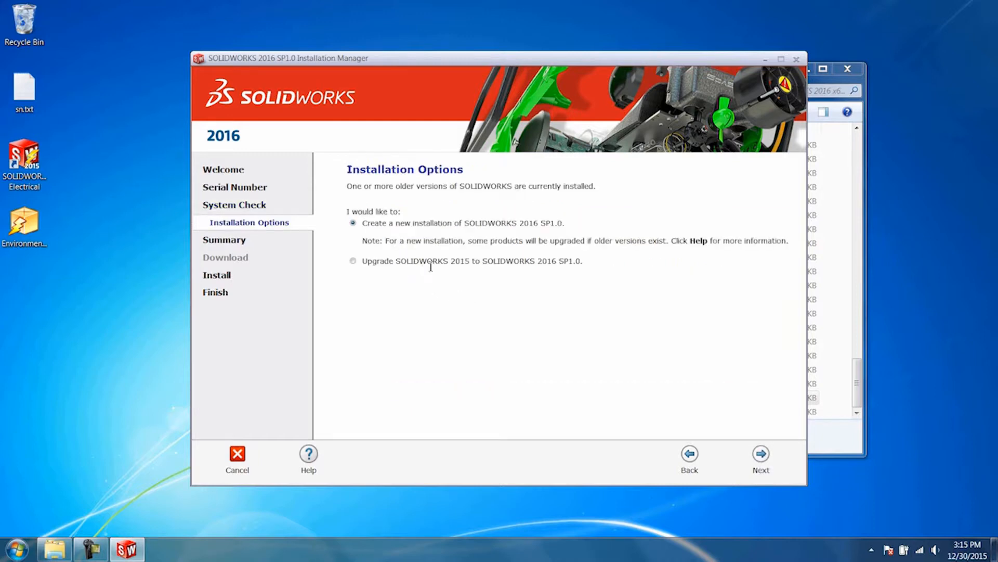
left_click(353, 261)
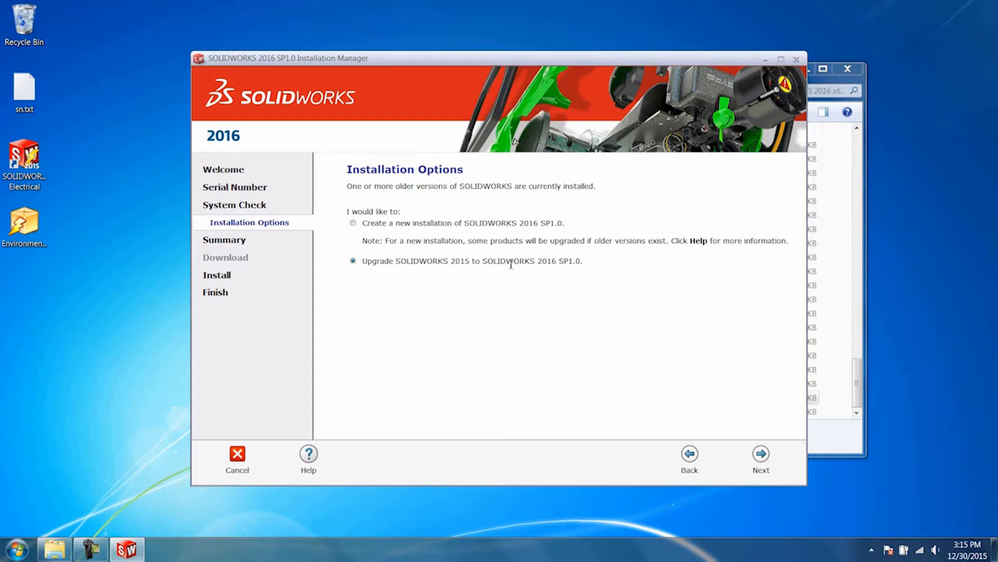
mouse_move(761, 455)
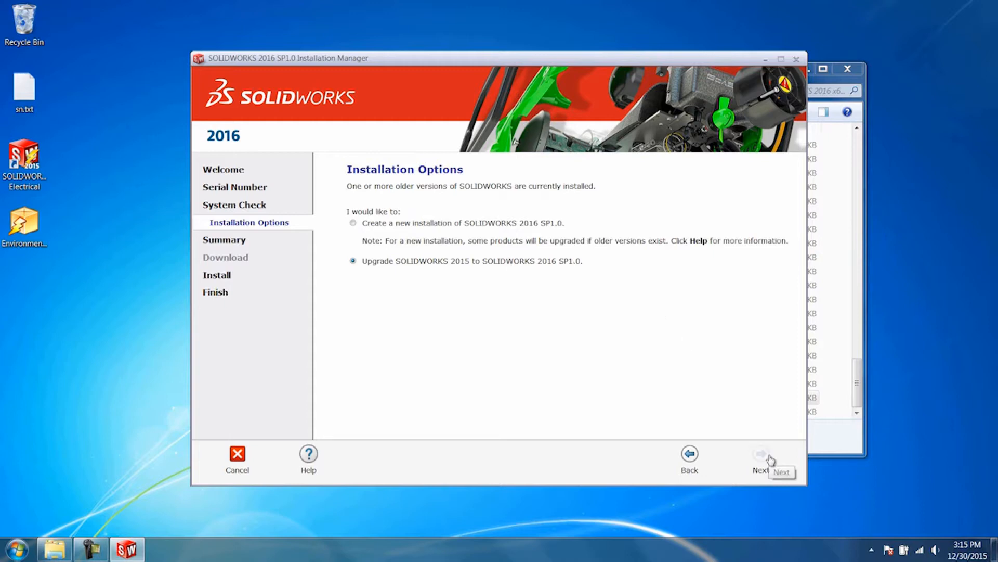
Step: Review the summary and Electrical Options, then install SOLIDWORKS 2016 SP1.0
left_click(760, 459)
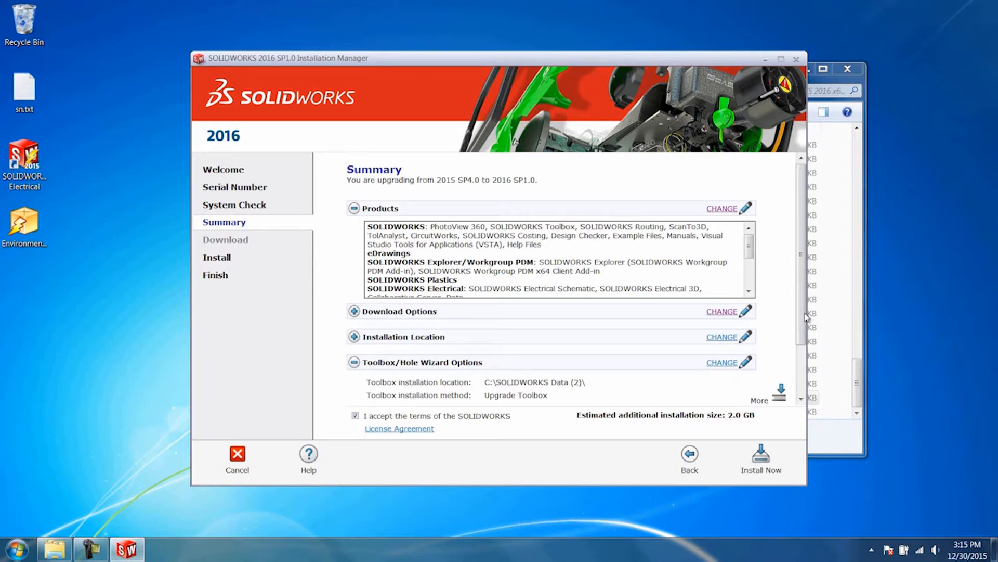
scroll("down", 3)
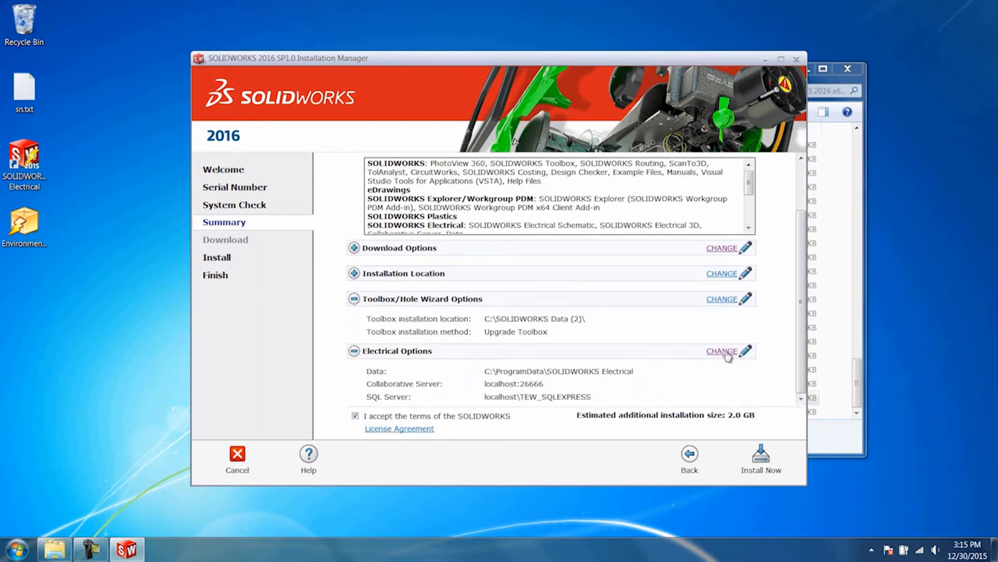
left_click(722, 351)
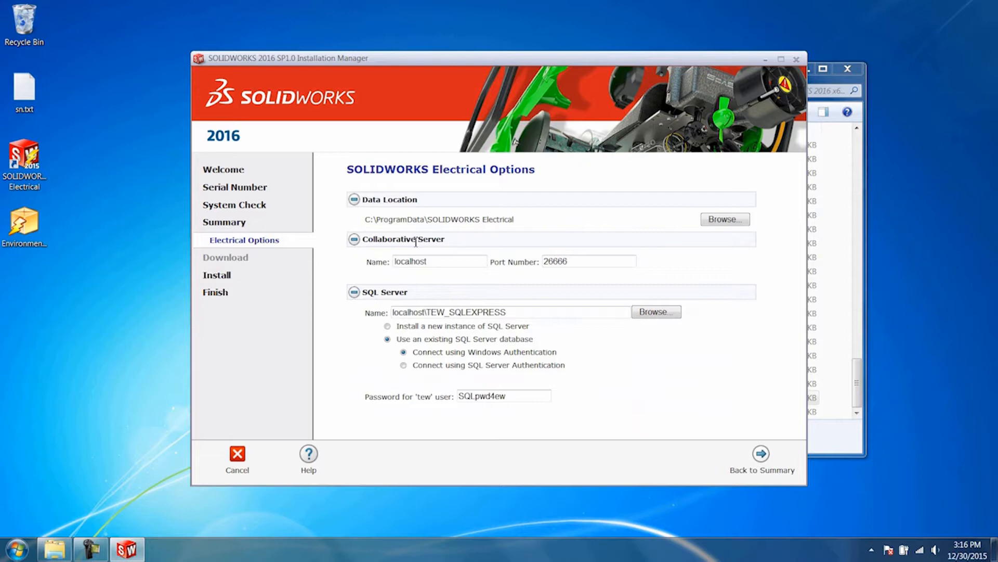
mouse_move(700, 403)
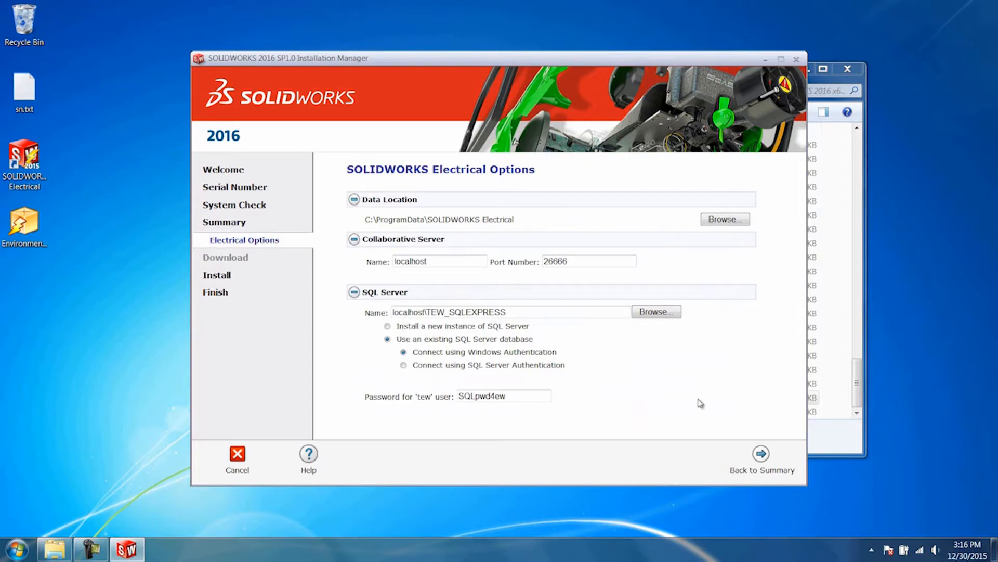
left_click(762, 462)
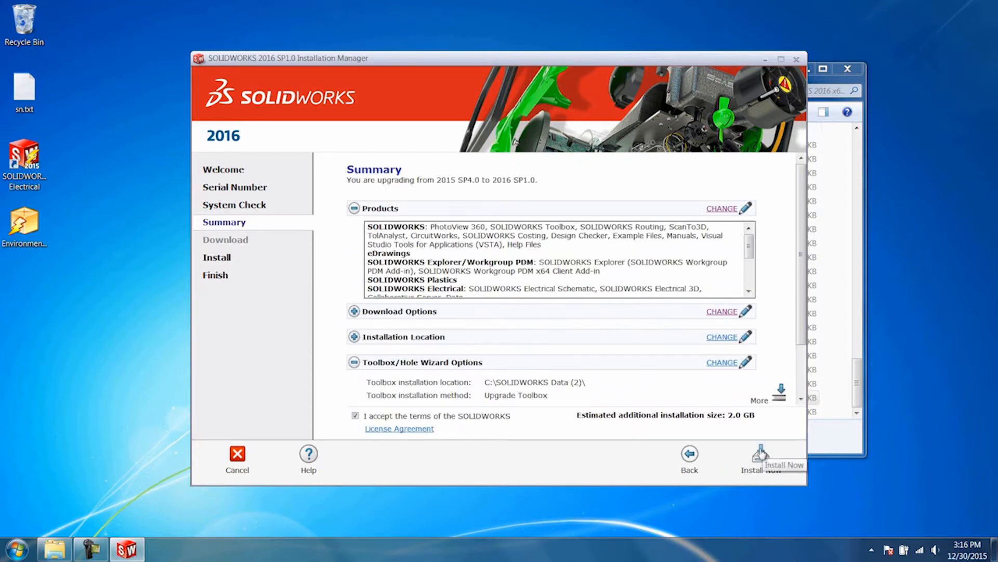
left_click(756, 459)
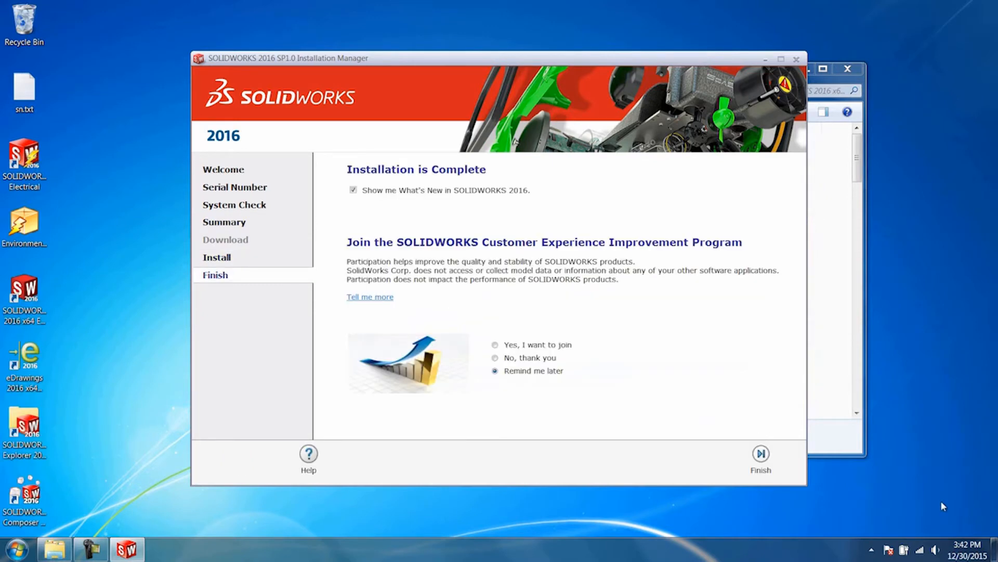
mouse_move(683, 386)
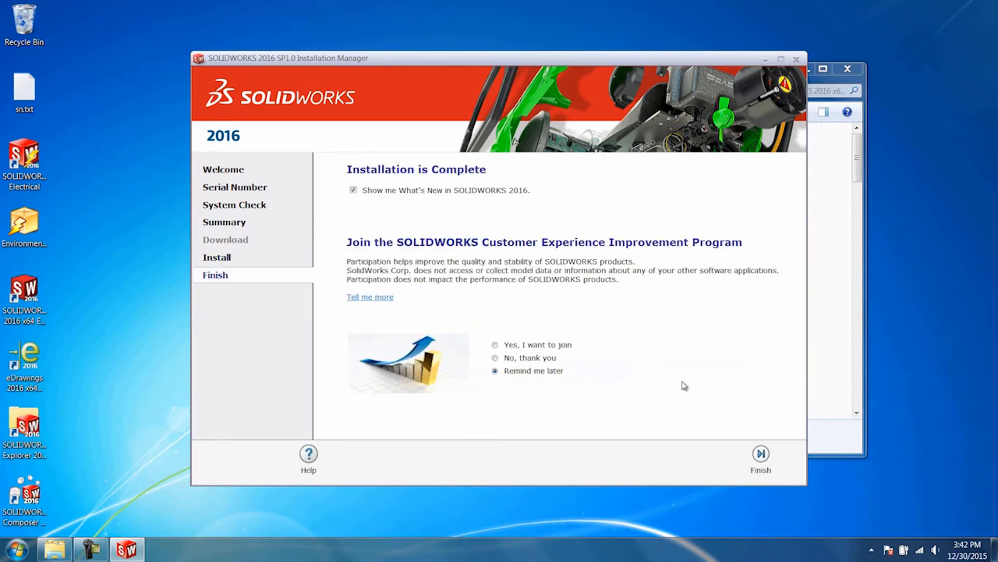
mouse_move(649, 362)
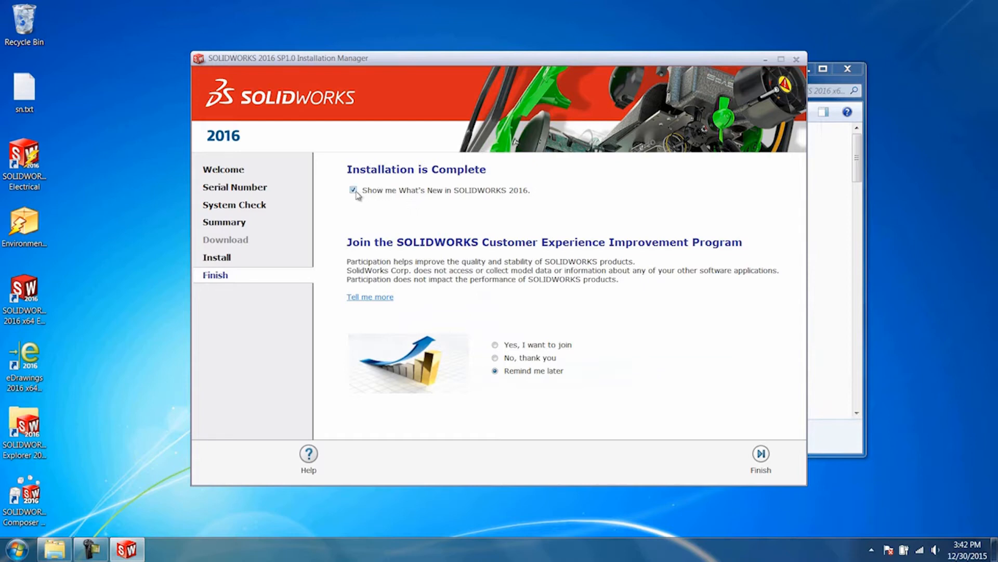
Step: Uncheck Show me What's New in SOLIDWORKS 2016 and finish the installer
left_click(355, 189)
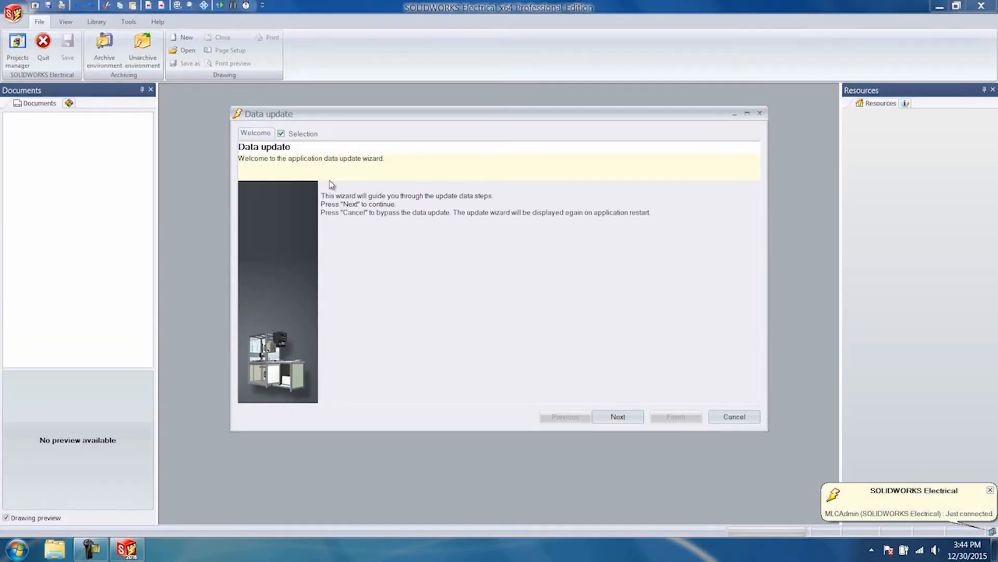
Step: Run the Data update wizard on all selected data and close its report
left_click(616, 416)
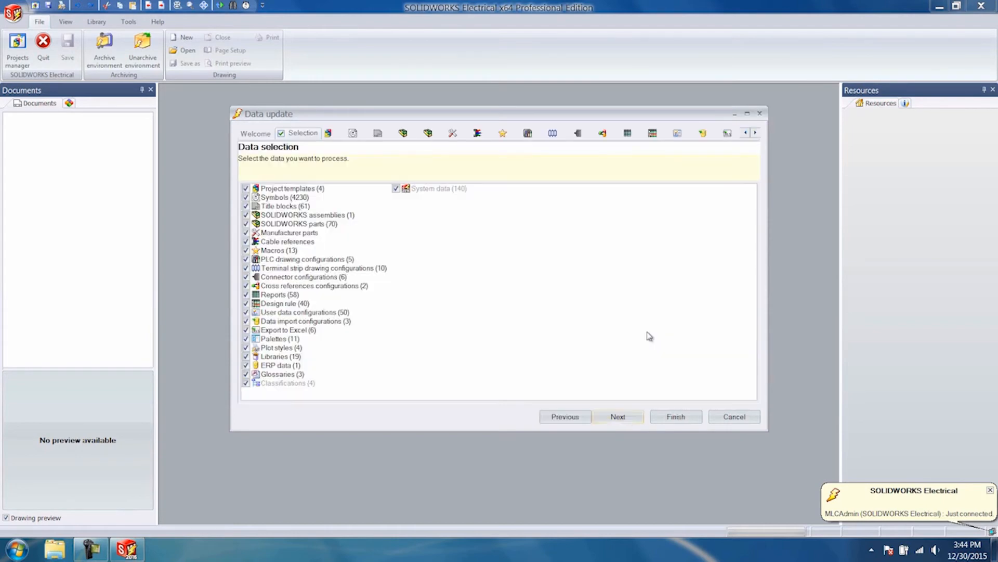
left_click(756, 133)
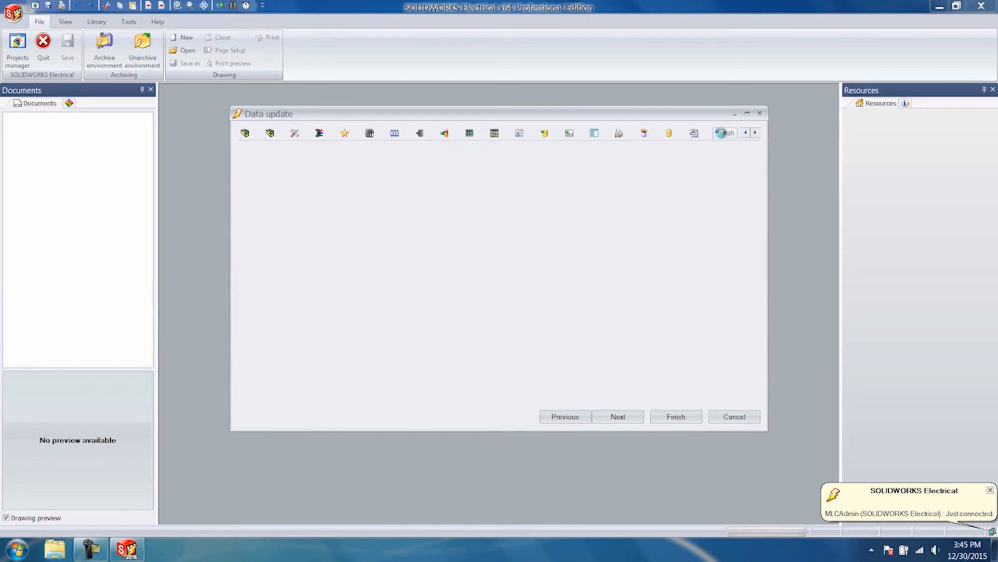
left_click(617, 416)
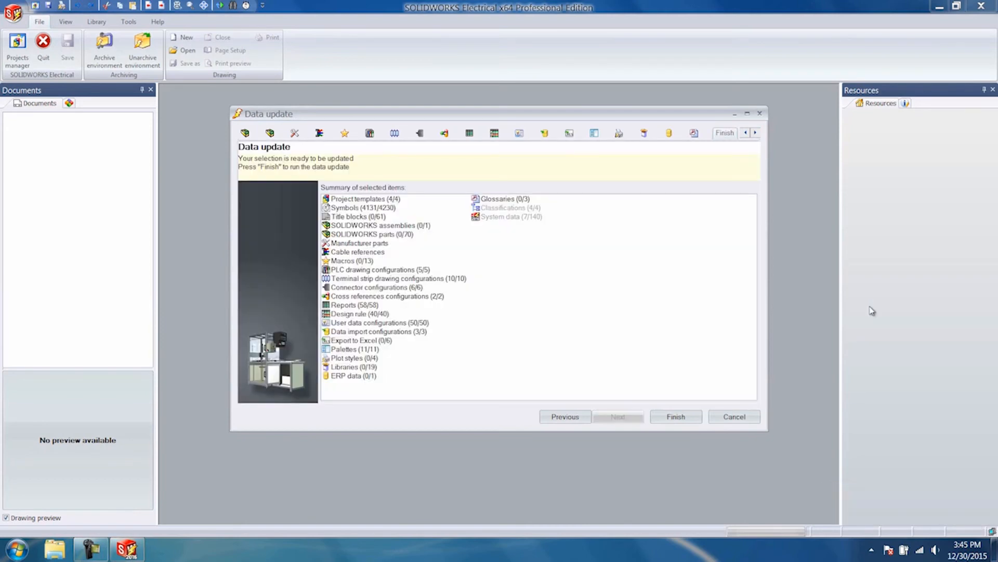
left_click(675, 416)
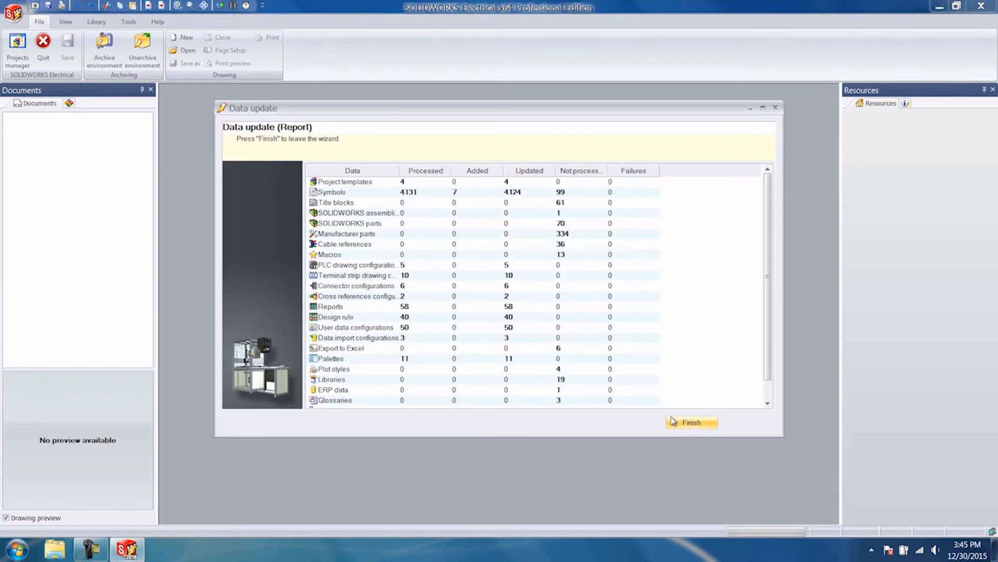
mouse_move(692, 266)
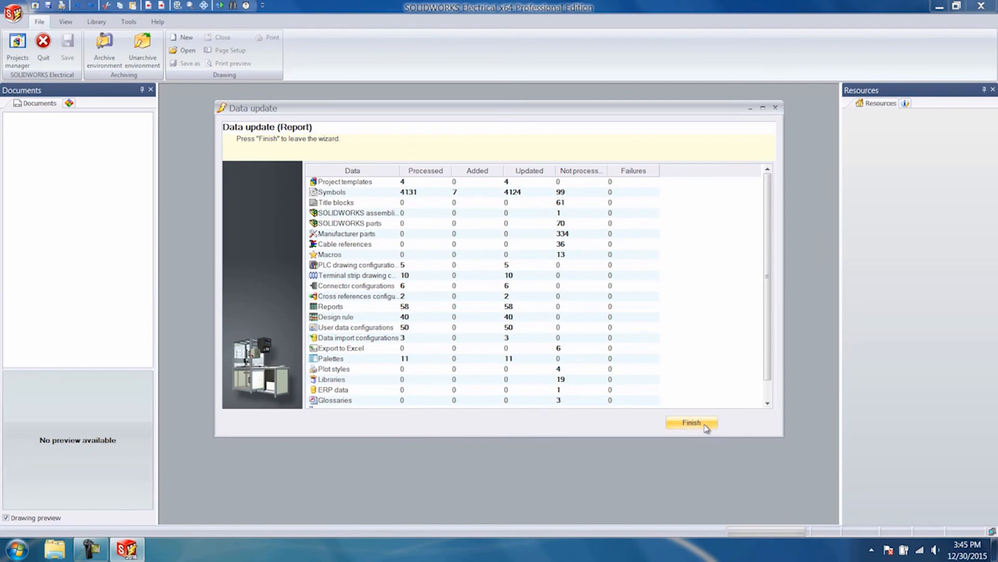
left_click(692, 422)
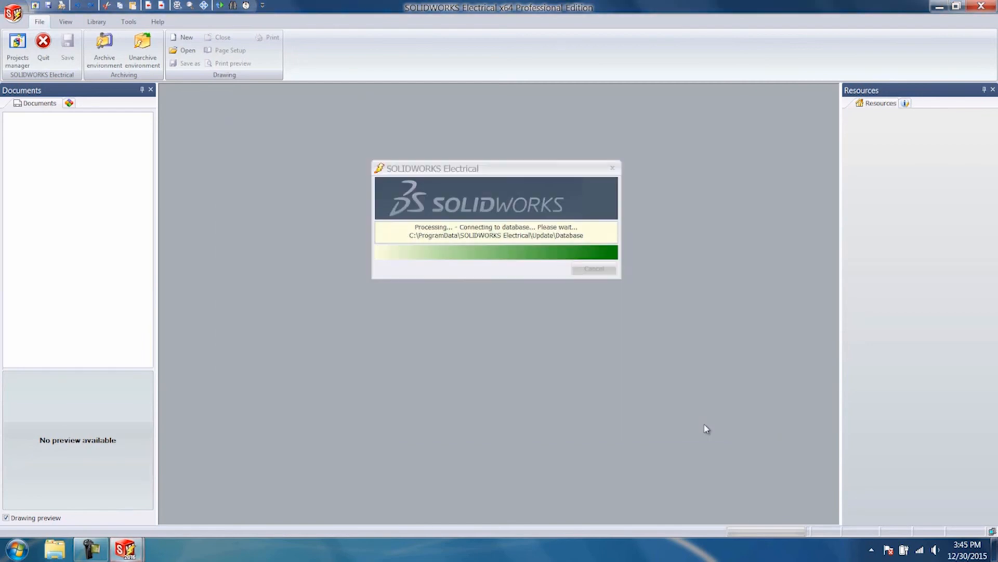